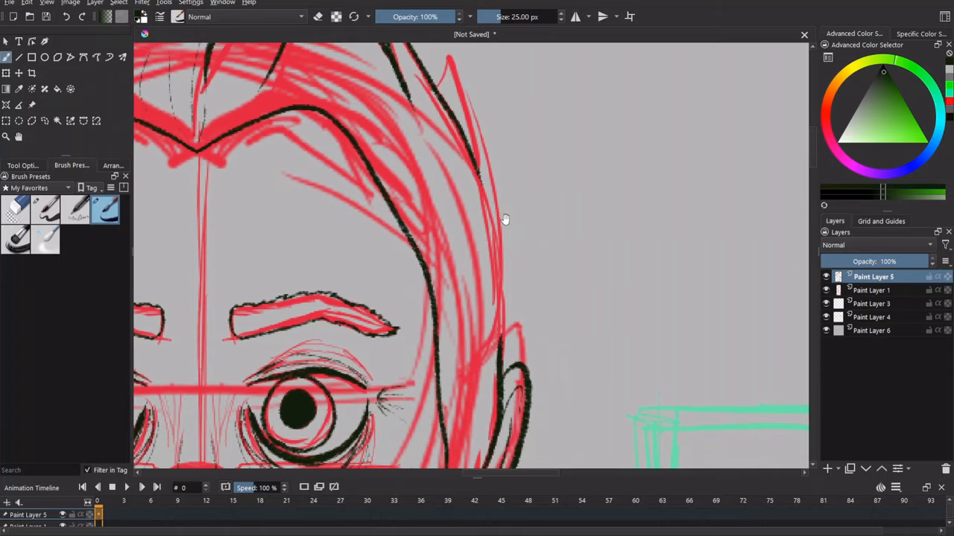
Ink black lines over the red sketch along the face and jacket lapel
left_click(826, 289)
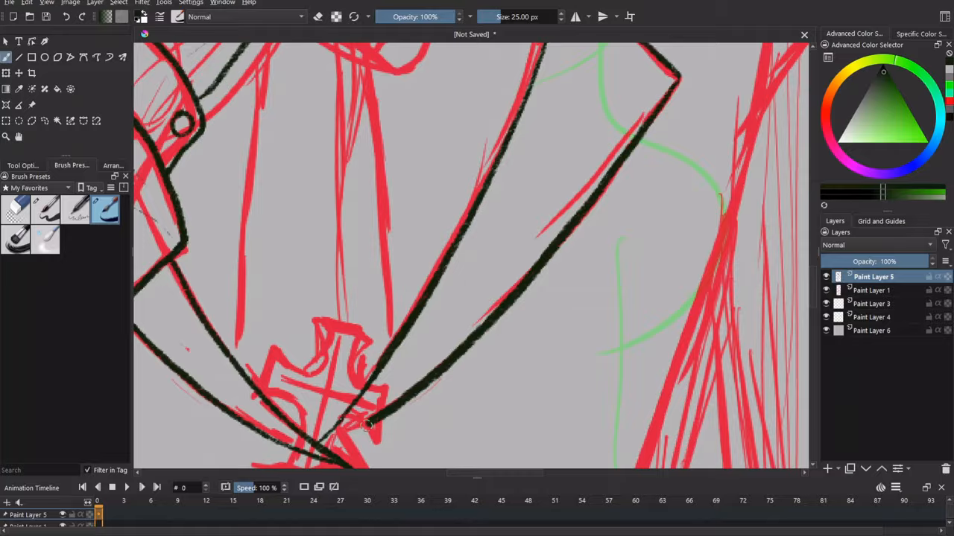
Finish inking the jacket, tie, buttons and hand of the suited man
left_click(826, 289)
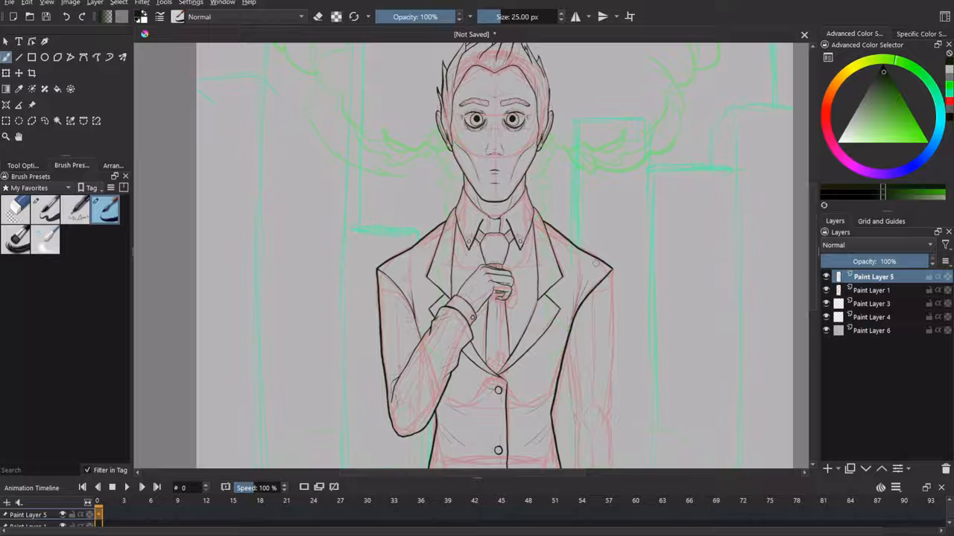
Switch to the dark green city painting and pick a layer in the Layers docker
left_click(826, 290)
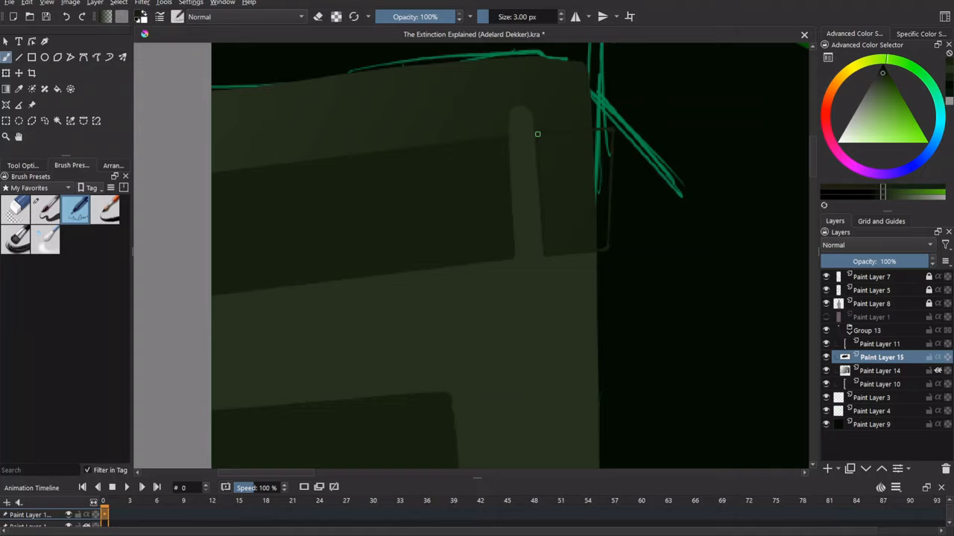
Paint a dim olive street lamp with curved post and hatched head above the rooftop
left_click(879, 370)
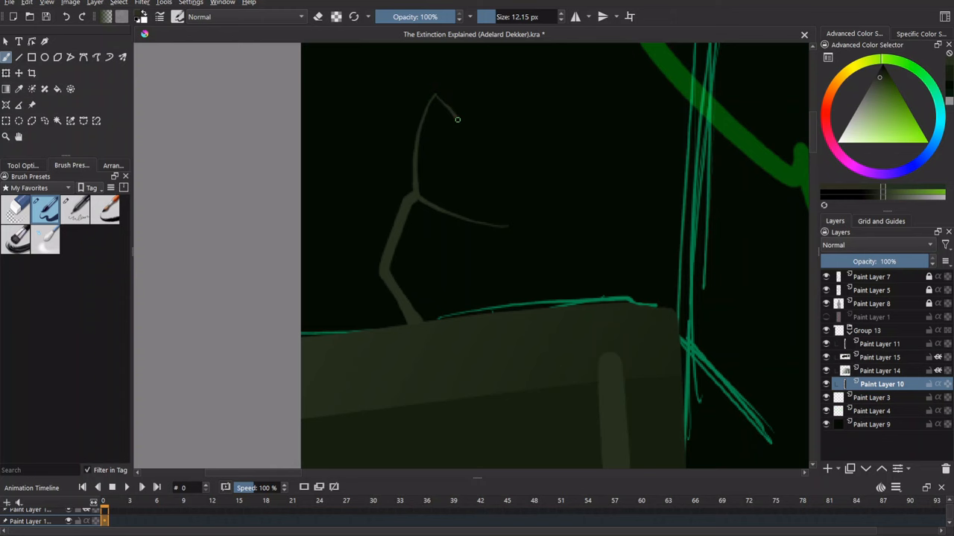
left_click(879, 370)
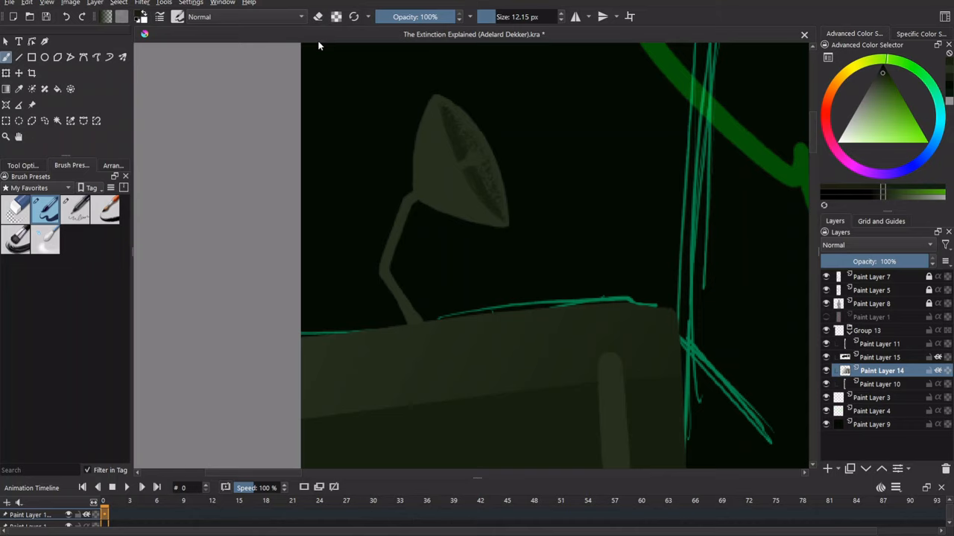
left_click(882, 357)
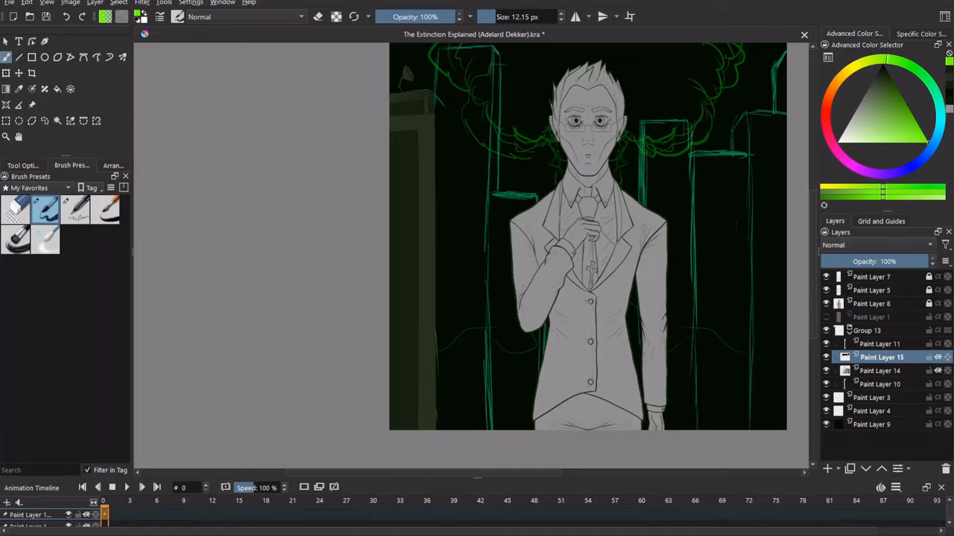
Add a vector layer holding a column of glowing green three-digit numbers
left_click(18, 42)
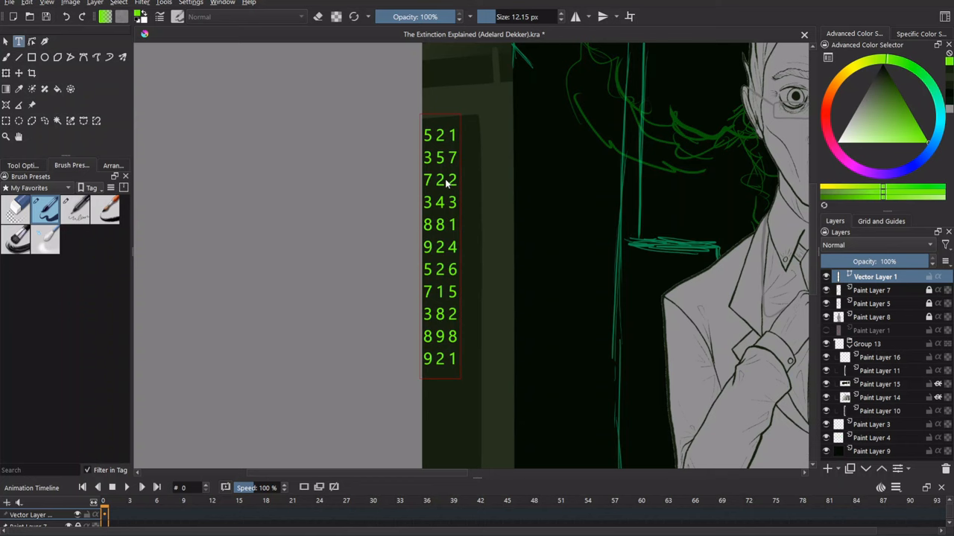
Paint a stepped grey-green building silhouette behind the digit column
scroll("down", 3)
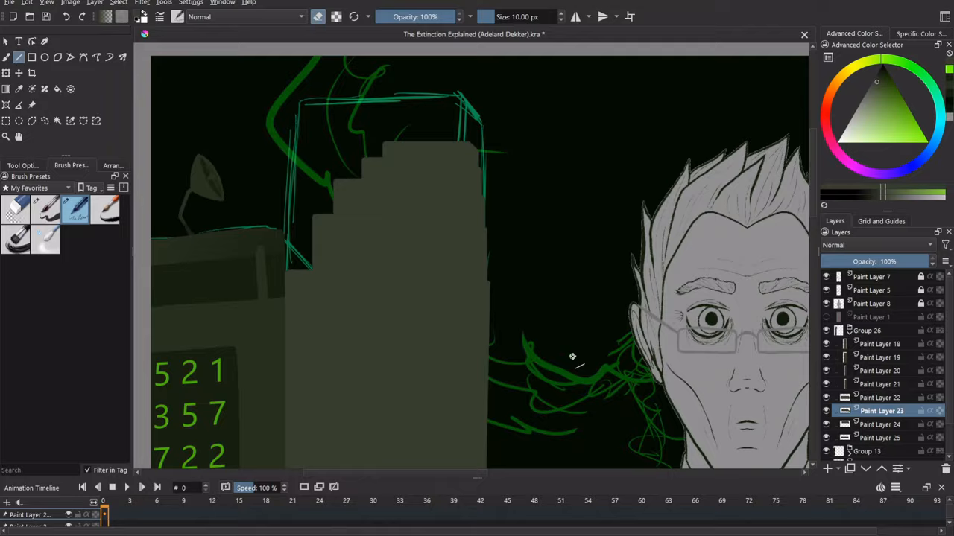
Show all brush presets and fill the marked rectangle below the digits as building face
left_click(879, 385)
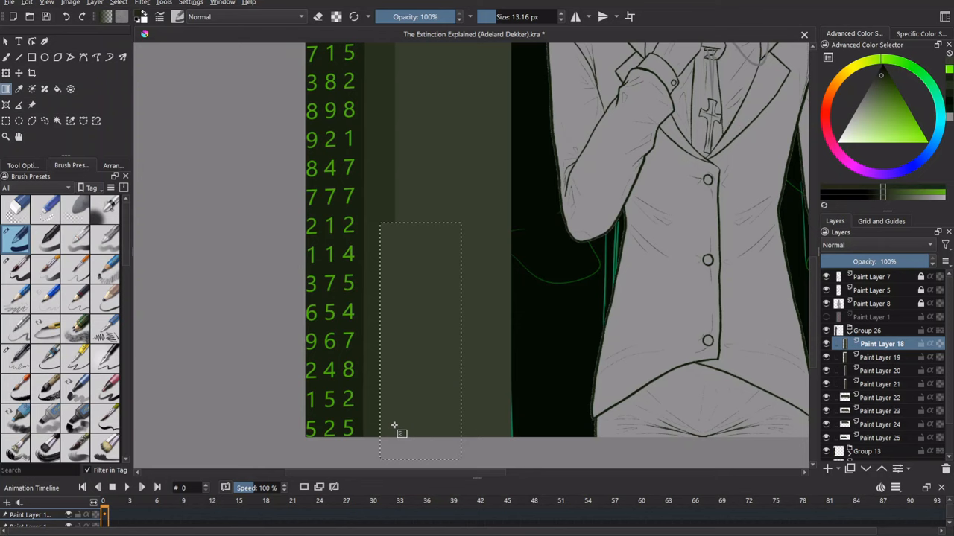
left_click(882, 396)
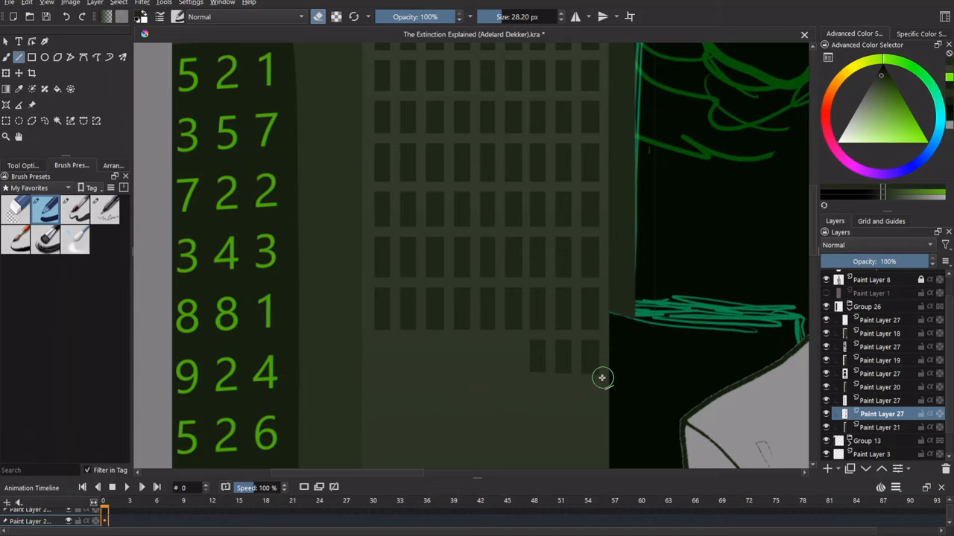
Add a layer and draw a dark outline along the windowed building's edge
left_click(879, 400)
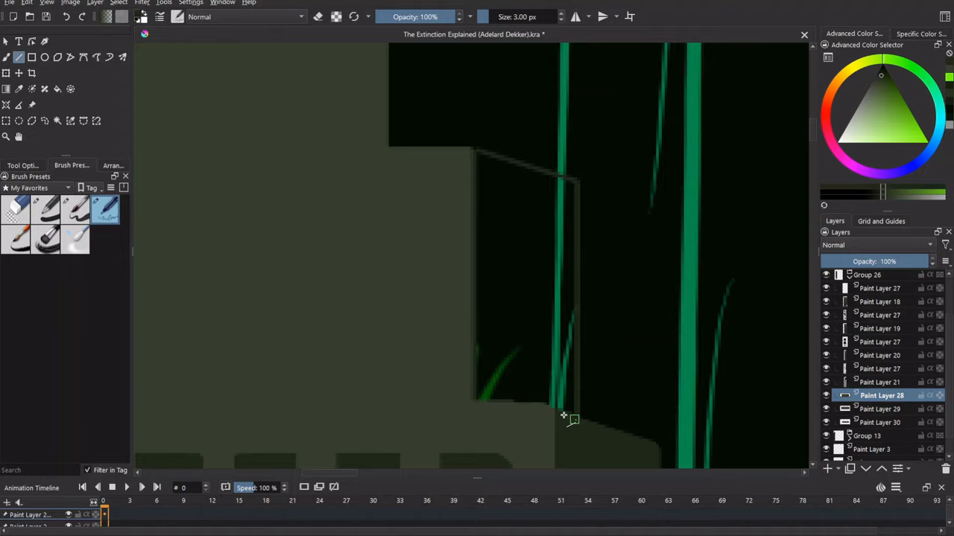
left_click_drag(563, 415, 483, 217)
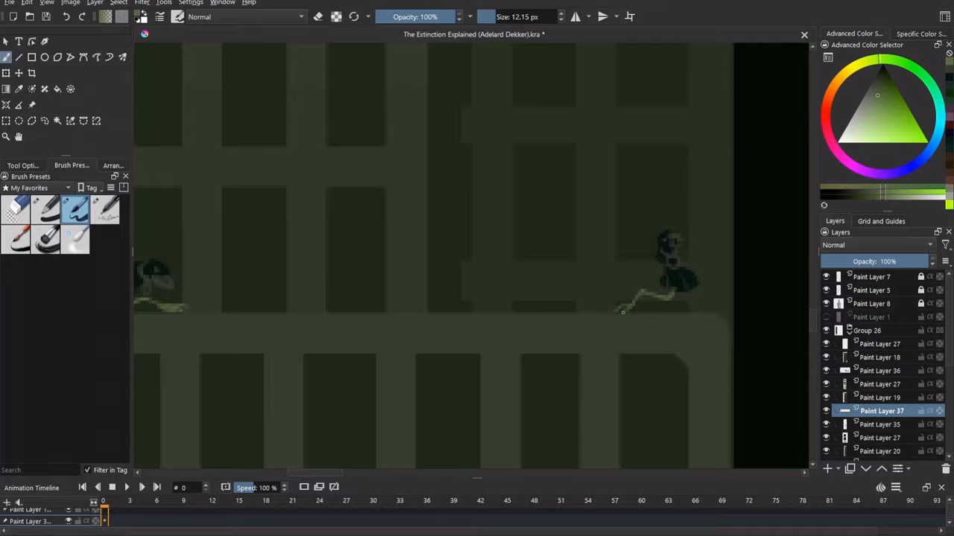
left_click(870, 110)
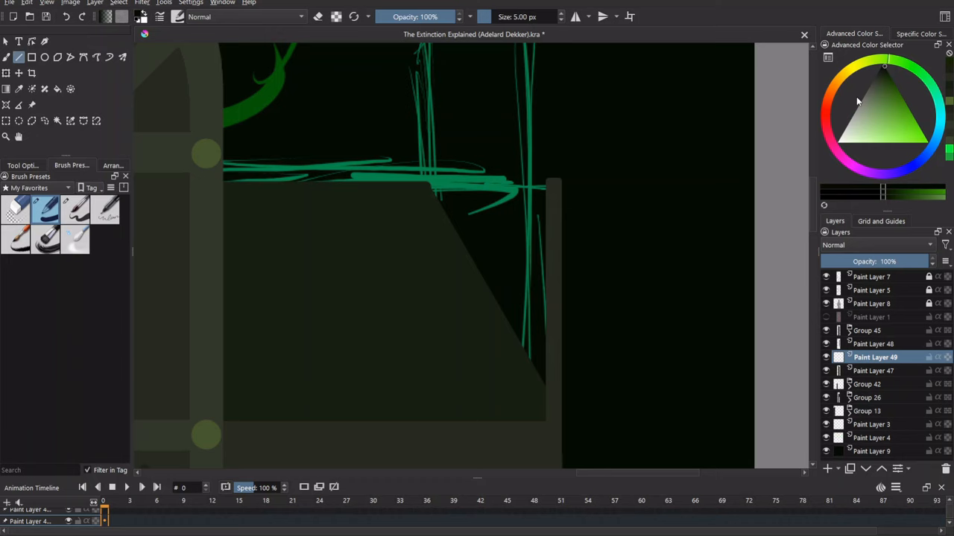
Fill the diagonal pale green light shafts in the two tall windows
left_click(874, 343)
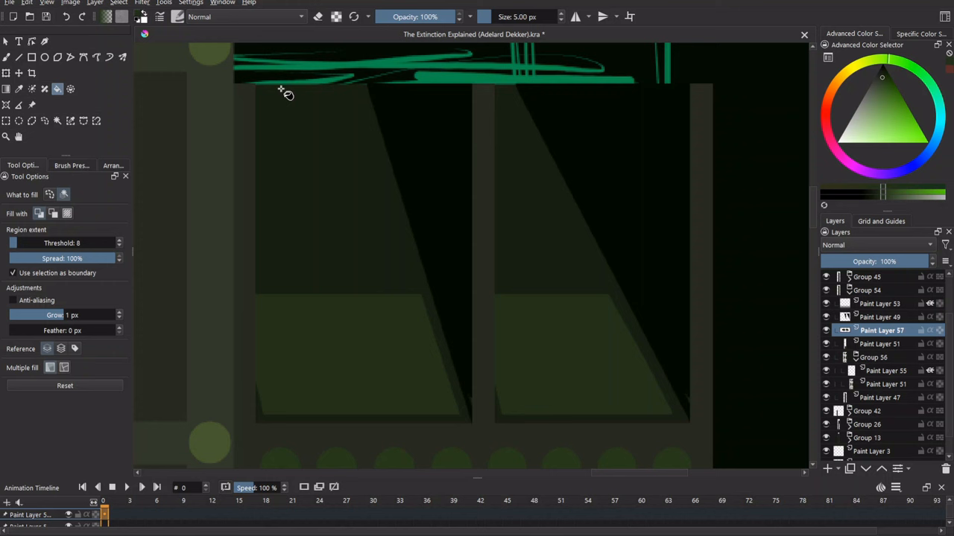
left_click(18, 73)
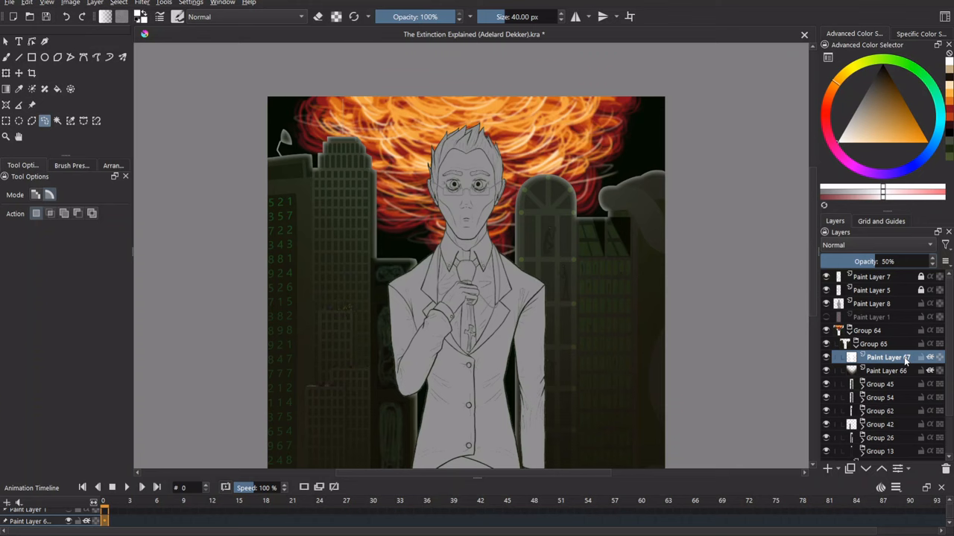
Toggle the fire layer so the orange sky shows behind the building silhouettes
left_click(873, 343)
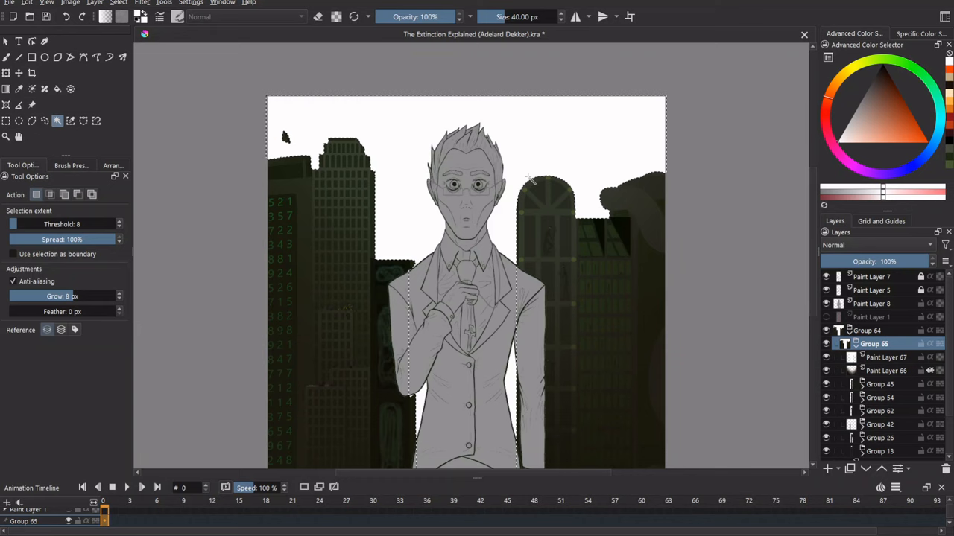
Hide the fire layer so the buildings and figure sit against white
left_click(887, 358)
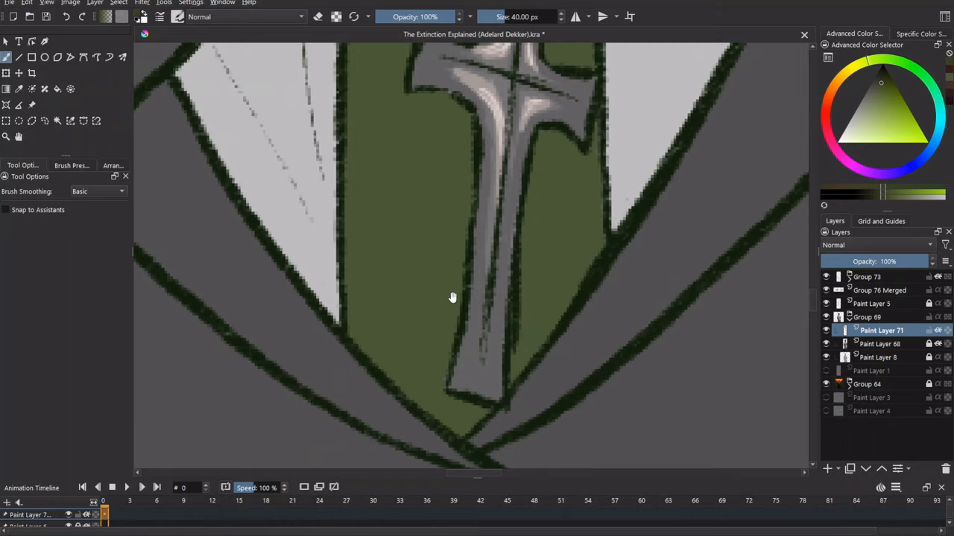
left_click_drag(450, 296, 561, 155)
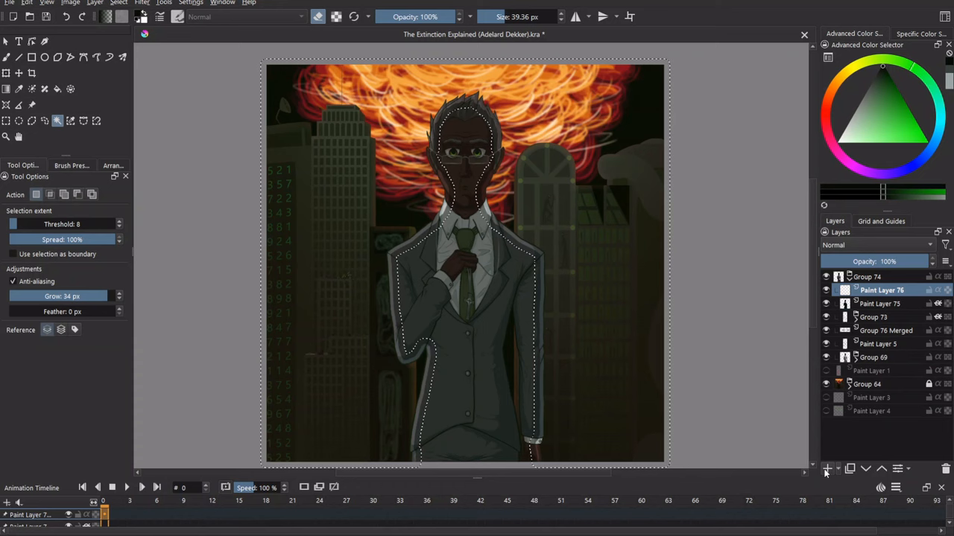
Delete Paint Layer 76 and select Paint Layer 75 to set its opacity to 50%
left_click(882, 304)
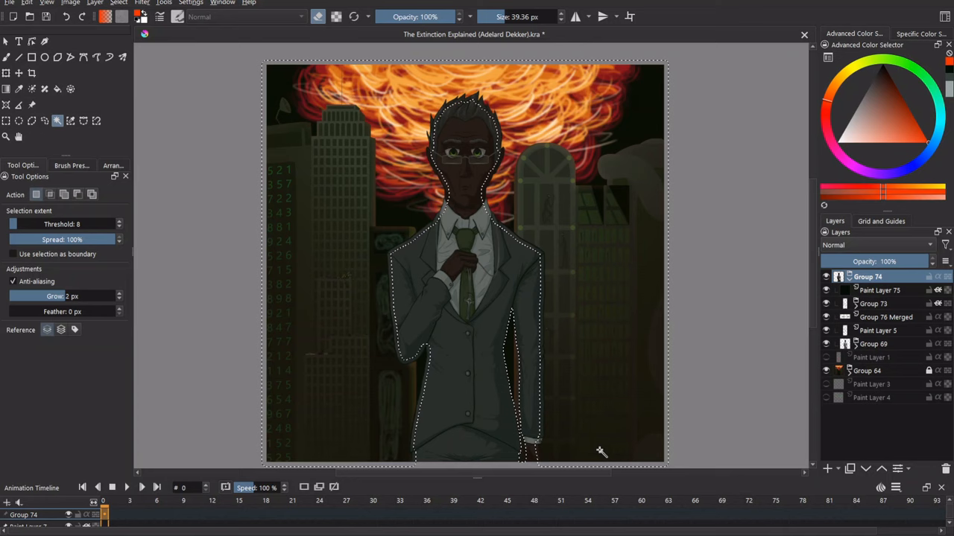
left_click(880, 290)
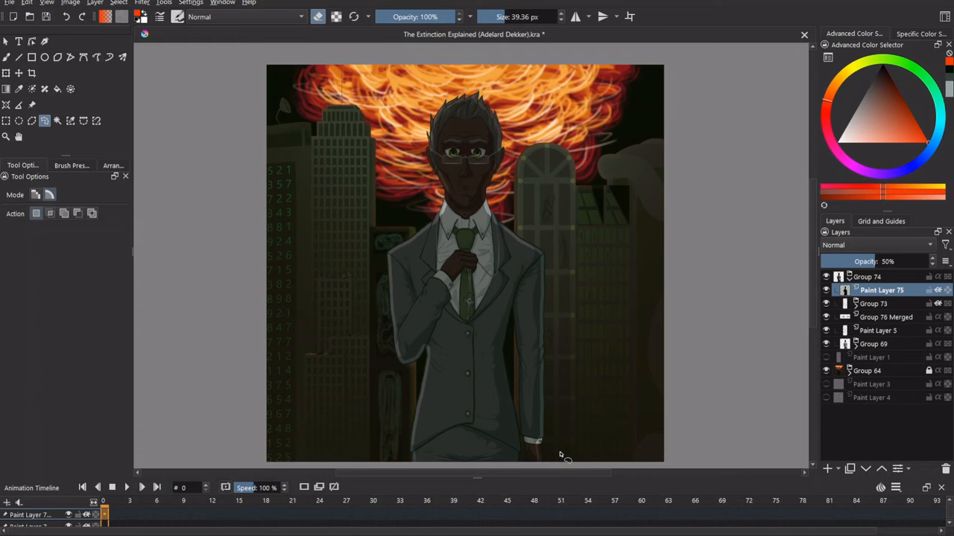